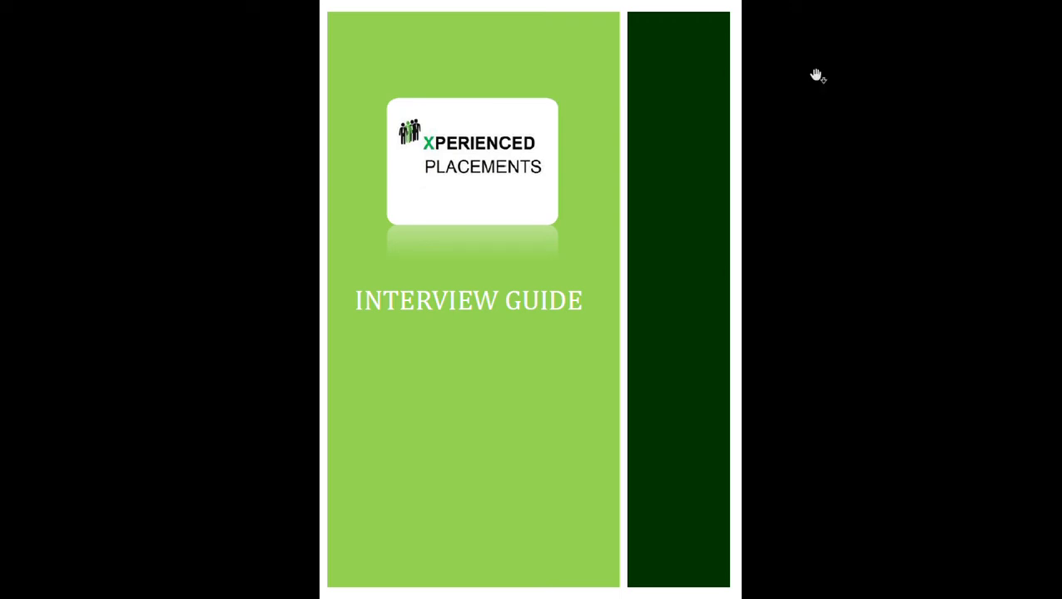
pyautogui.moveTo(842, 170)
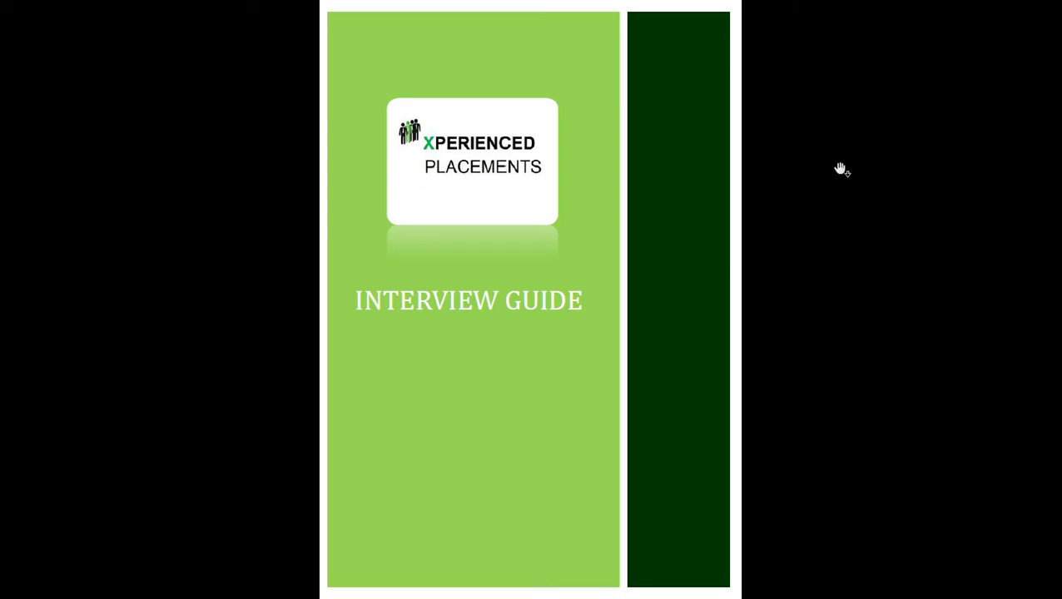
pyautogui.moveTo(948, 180)
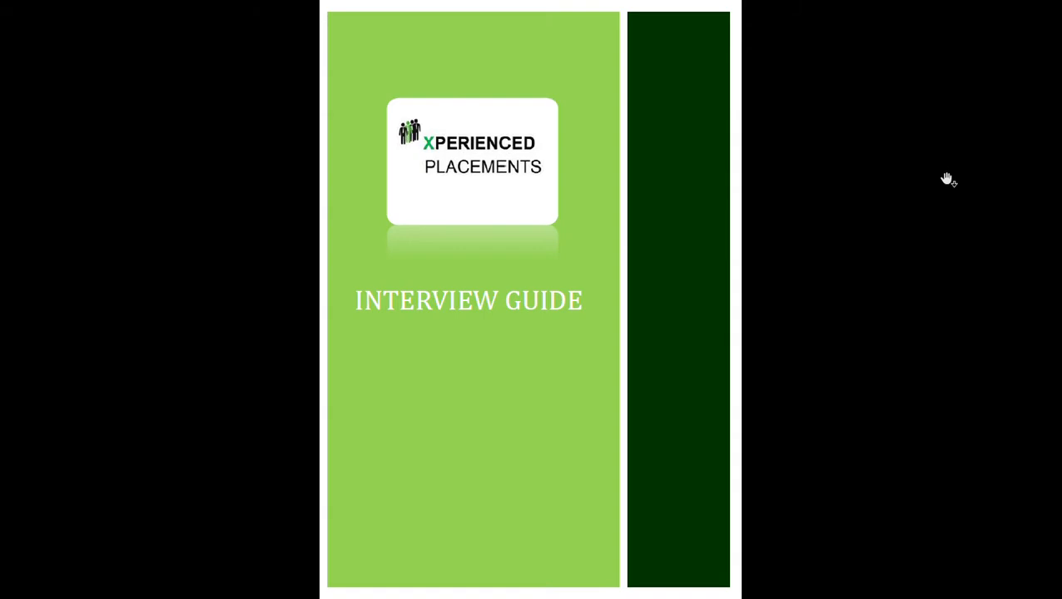